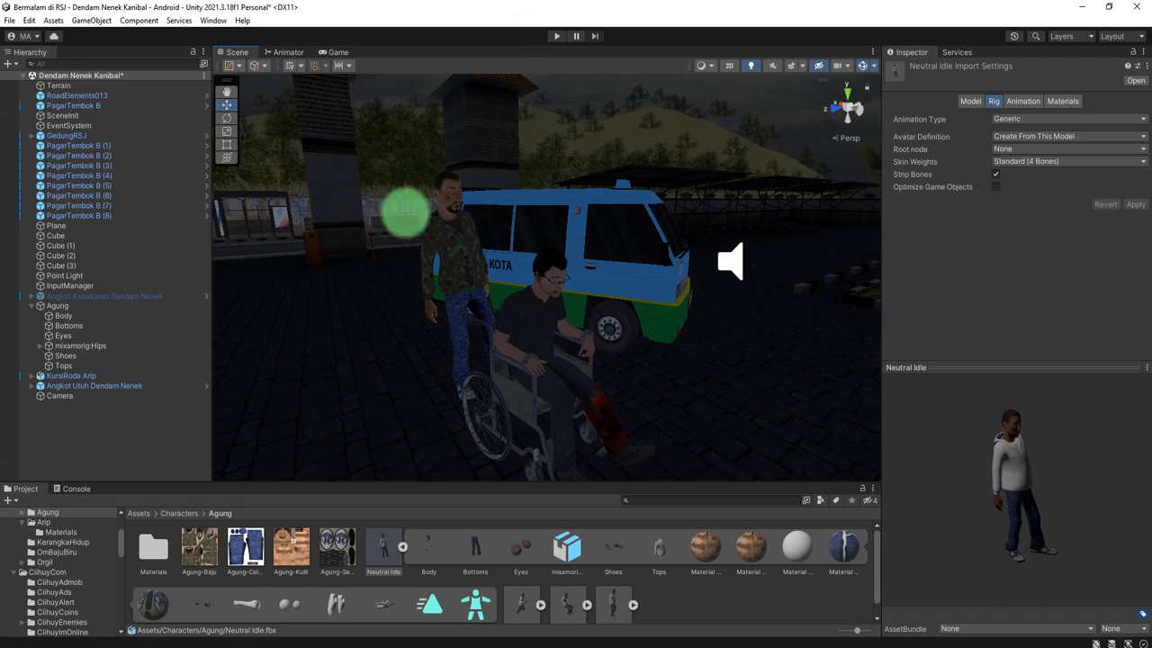
# Step: Select the Agung character, show its animator controller and select the Dorong Kursi state with the Wheelbarrow Walk clip
pyautogui.click(61, 365)
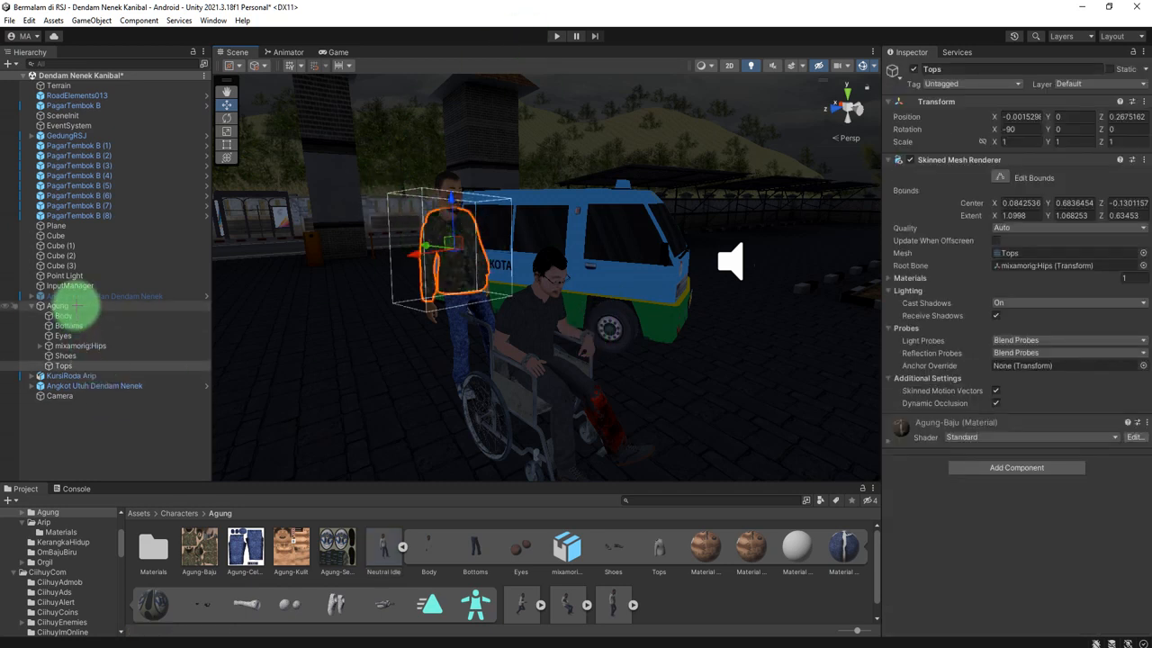
pyautogui.click(384, 549)
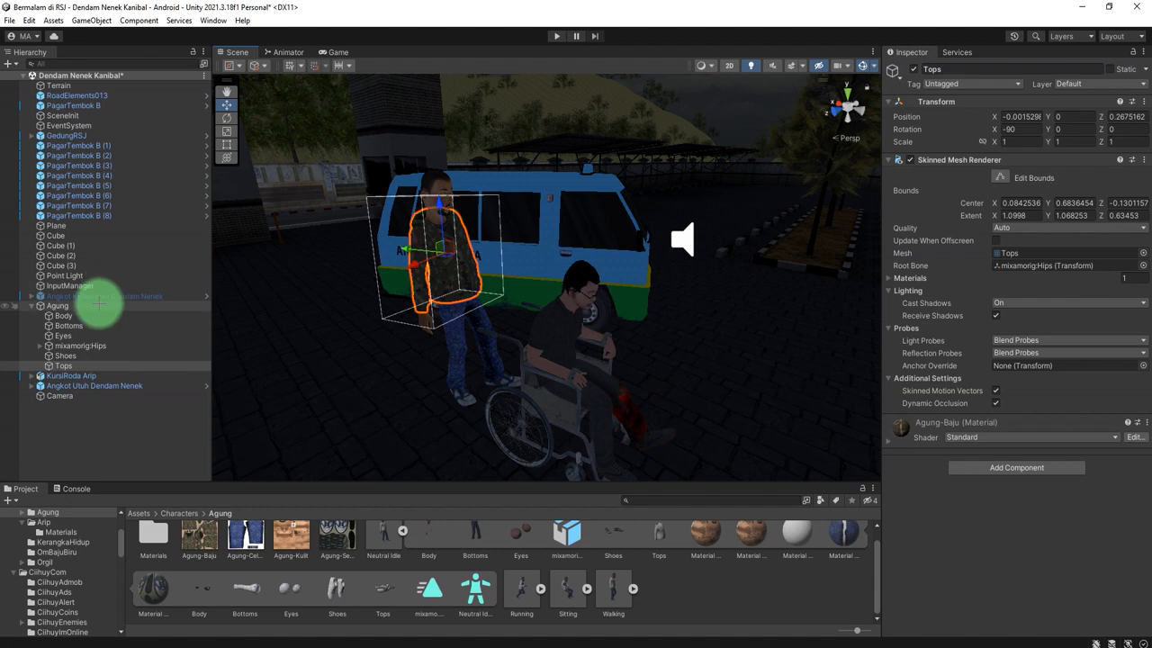
pyautogui.click(58, 305)
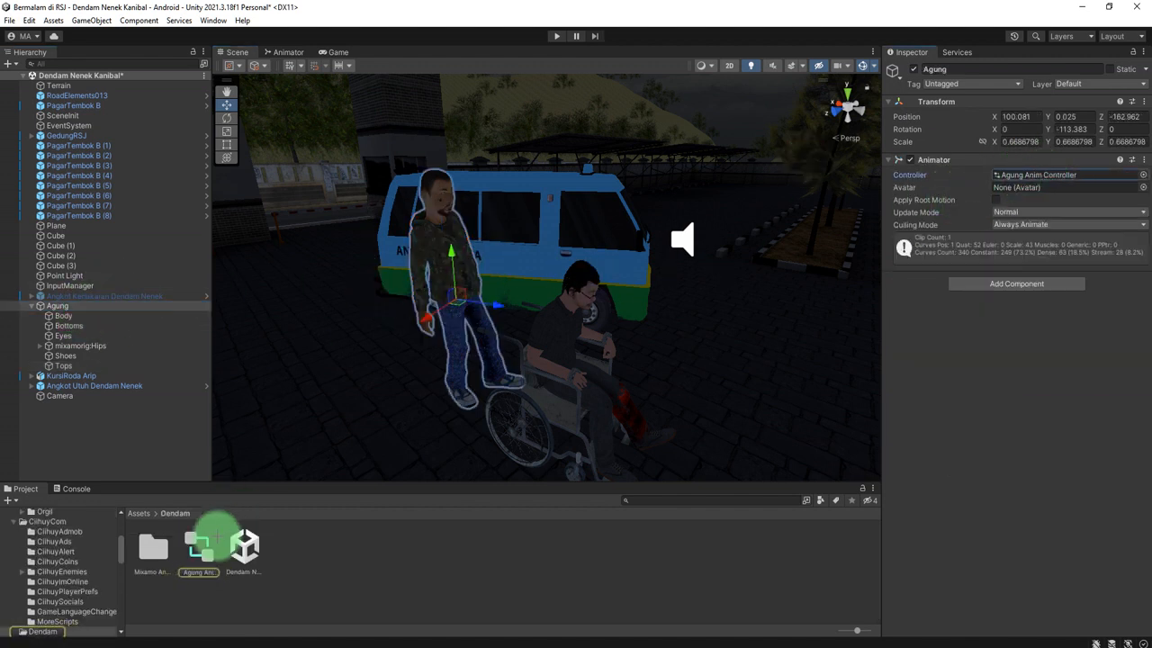
pyautogui.click(288, 50)
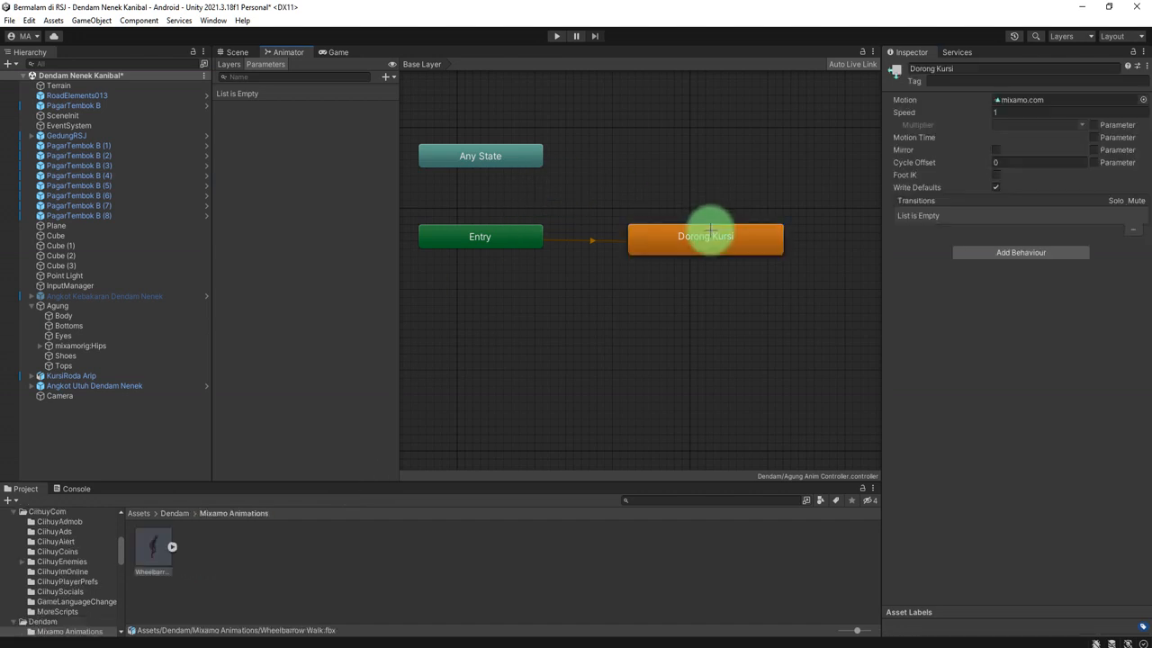
pyautogui.click(151, 547)
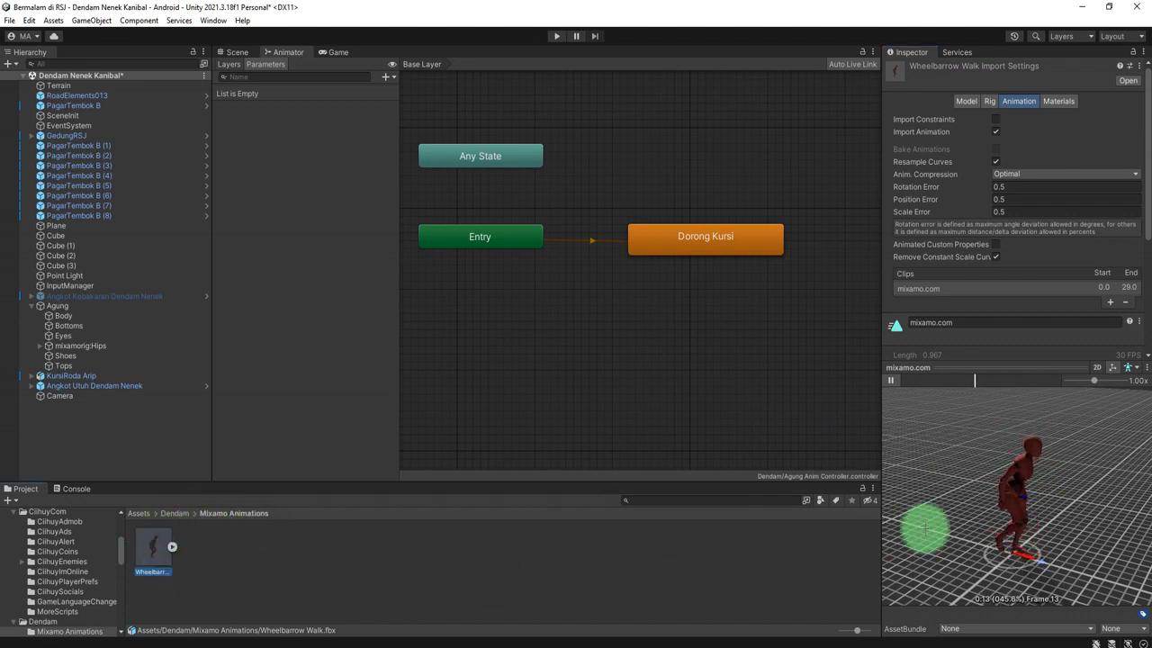
# Step: Run play mode, view the scene and select the Agung character sunk into the ground beside the wheelchair
pyautogui.click(238, 50)
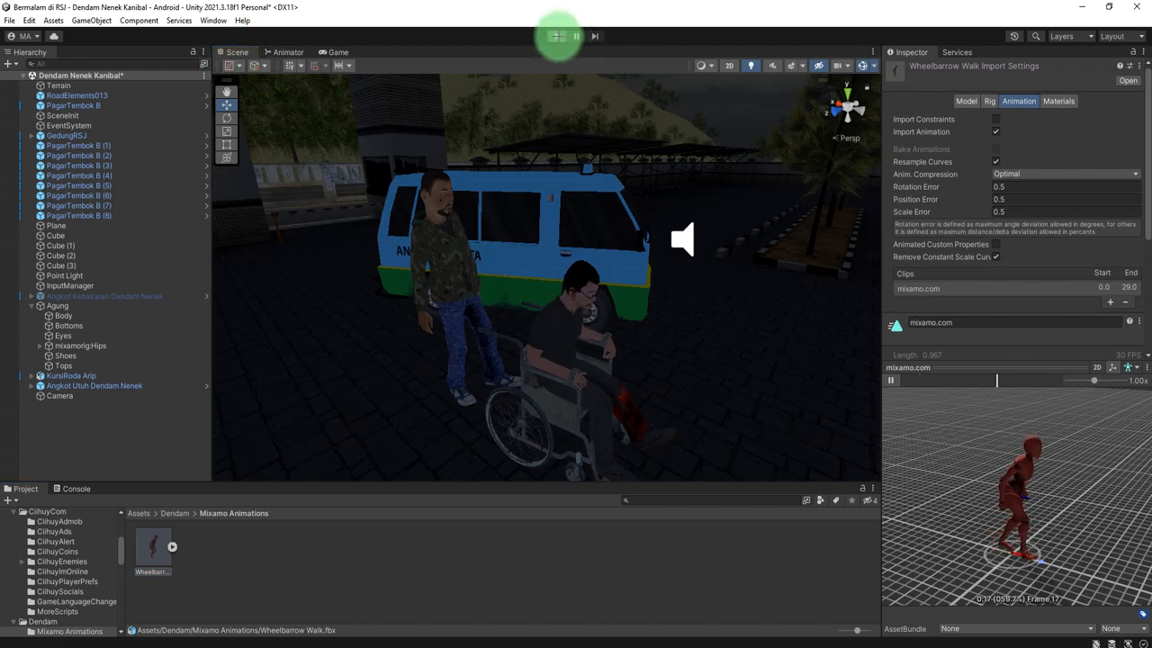
pyautogui.click(554, 36)
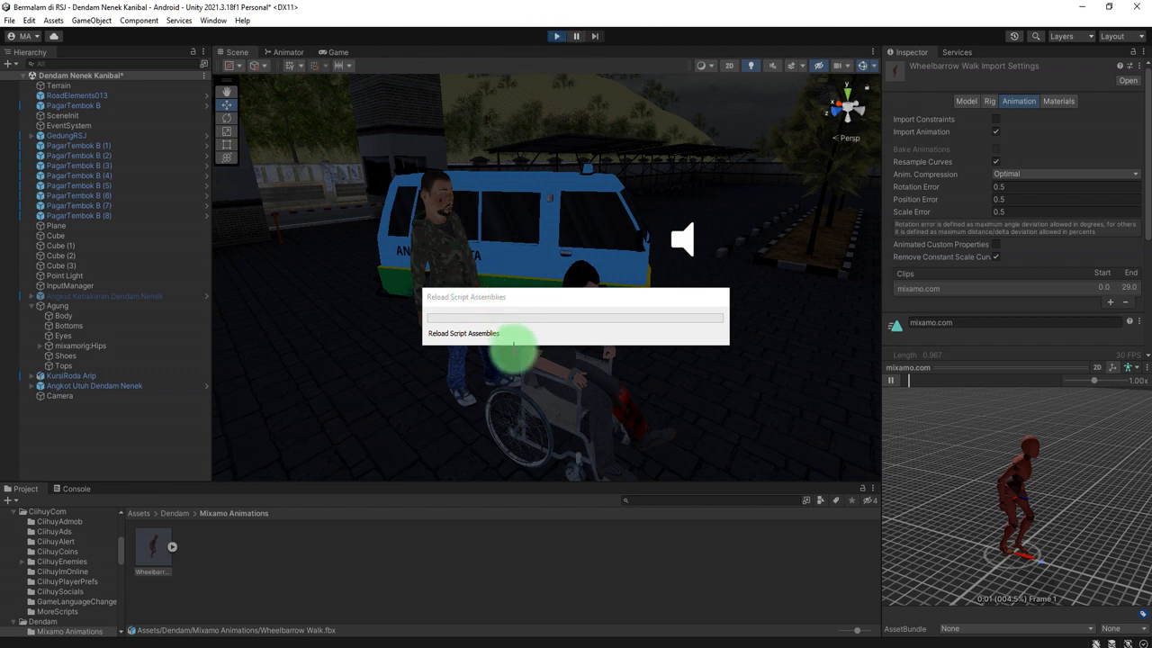
pyautogui.click(554, 36)
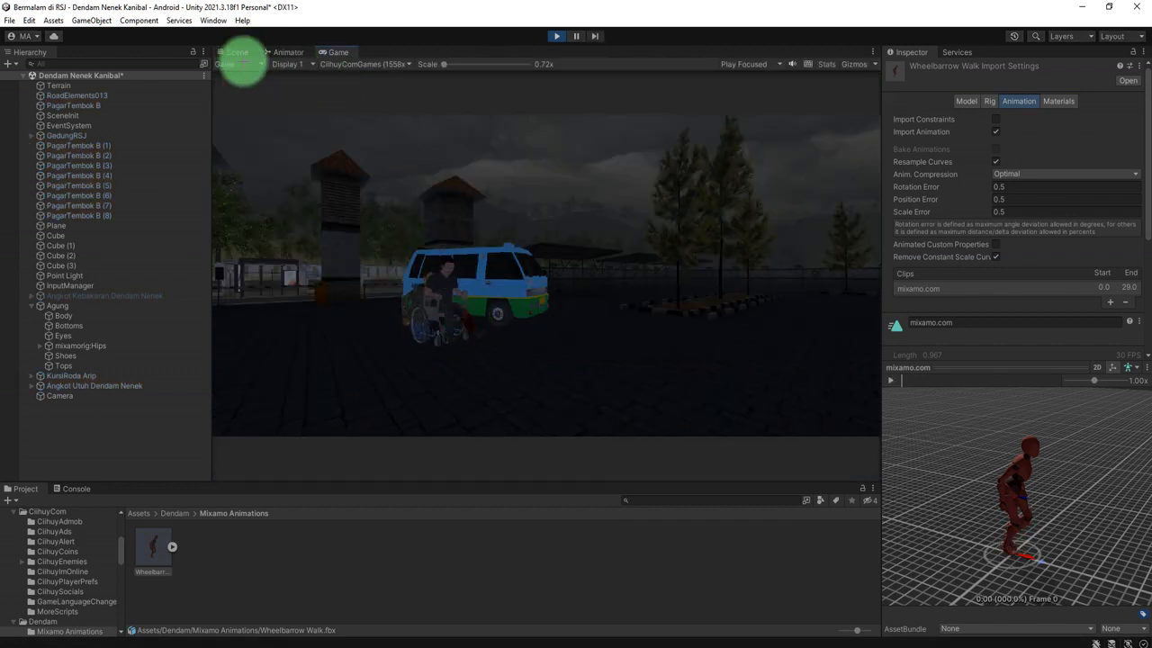
pyautogui.click(238, 52)
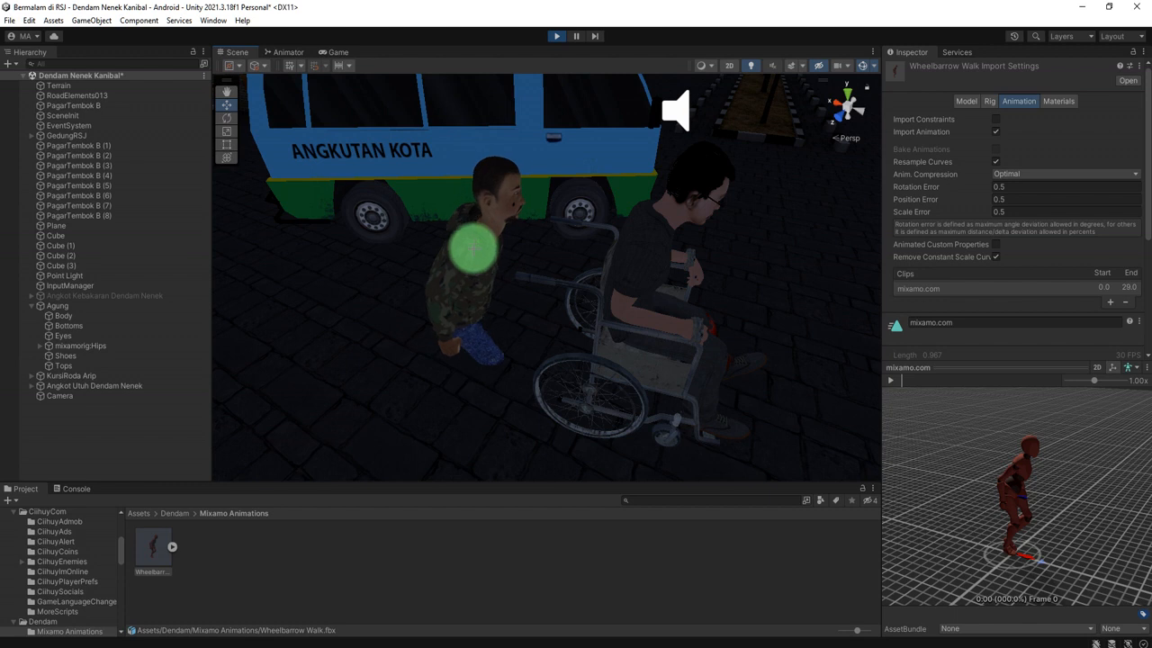
pyautogui.click(57, 306)
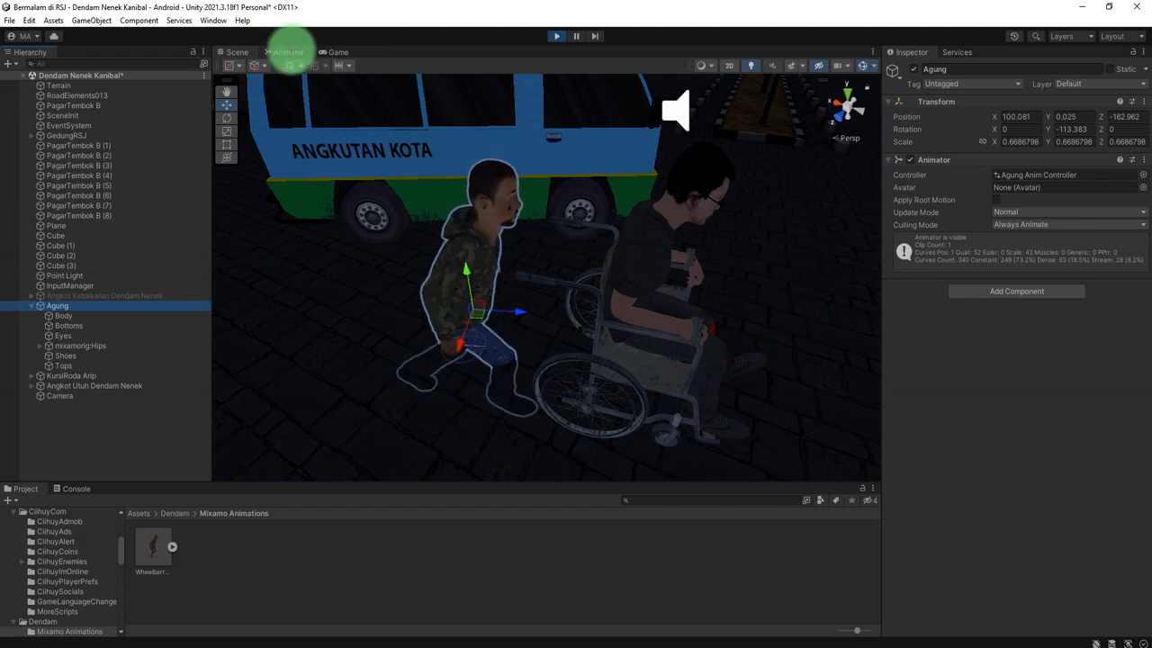
# Step: Place the Mixamo walk clip in the animator graph as the default Dorong Kursi state from Entry
pyautogui.click(288, 51)
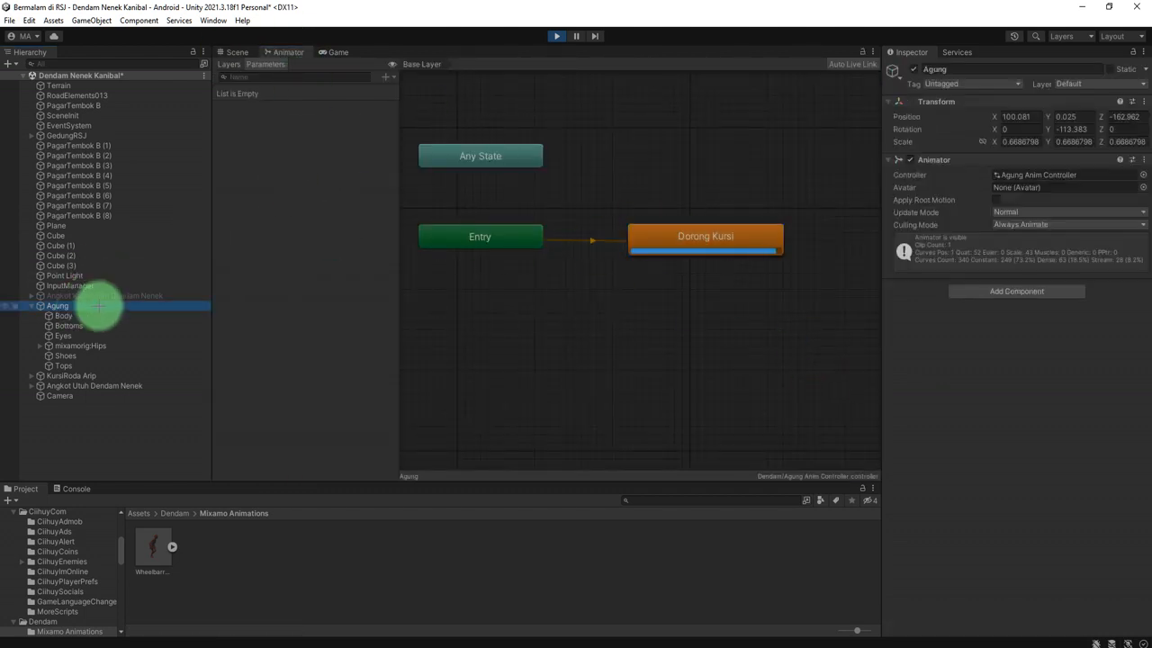
pyautogui.click(706, 236)
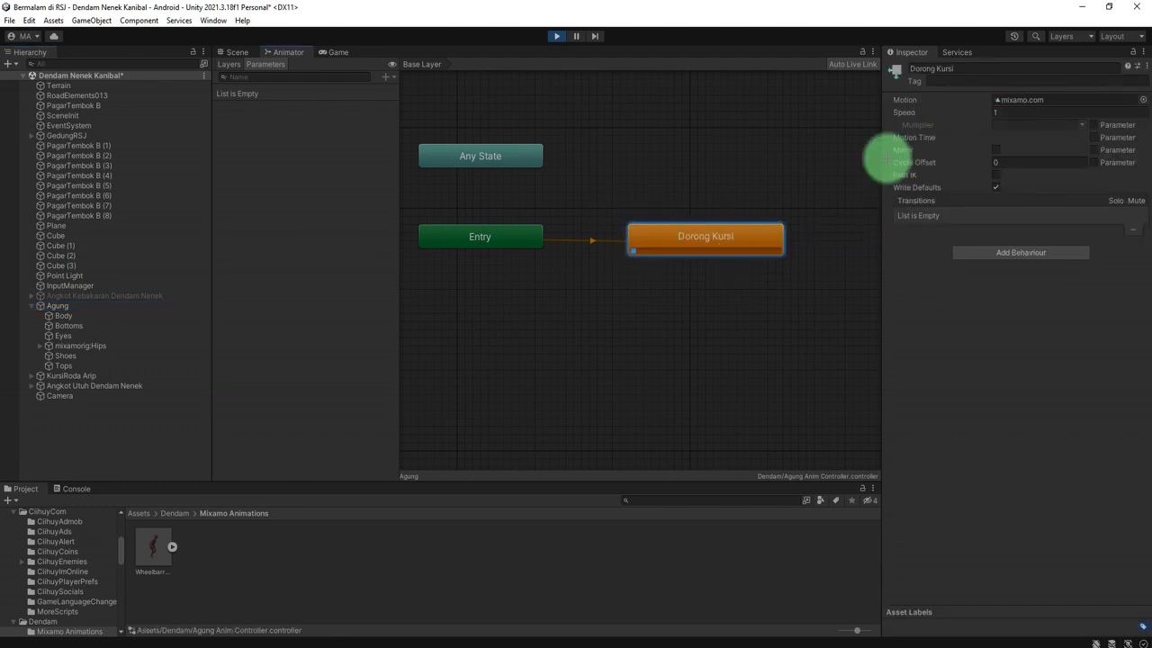
pyautogui.moveTo(705, 236); pyautogui.dragTo(666, 270)
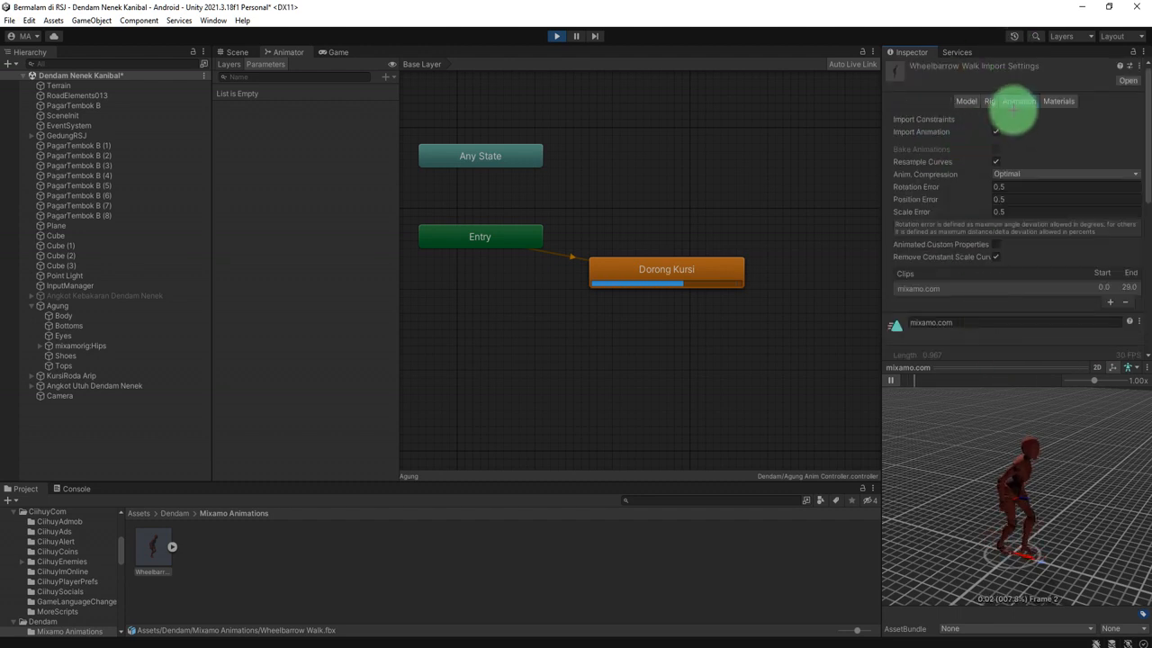
# Step: Set the Wheelbarrow Walk file's rig animation type to Humanoid and review its animation settings
pyautogui.click(968, 101)
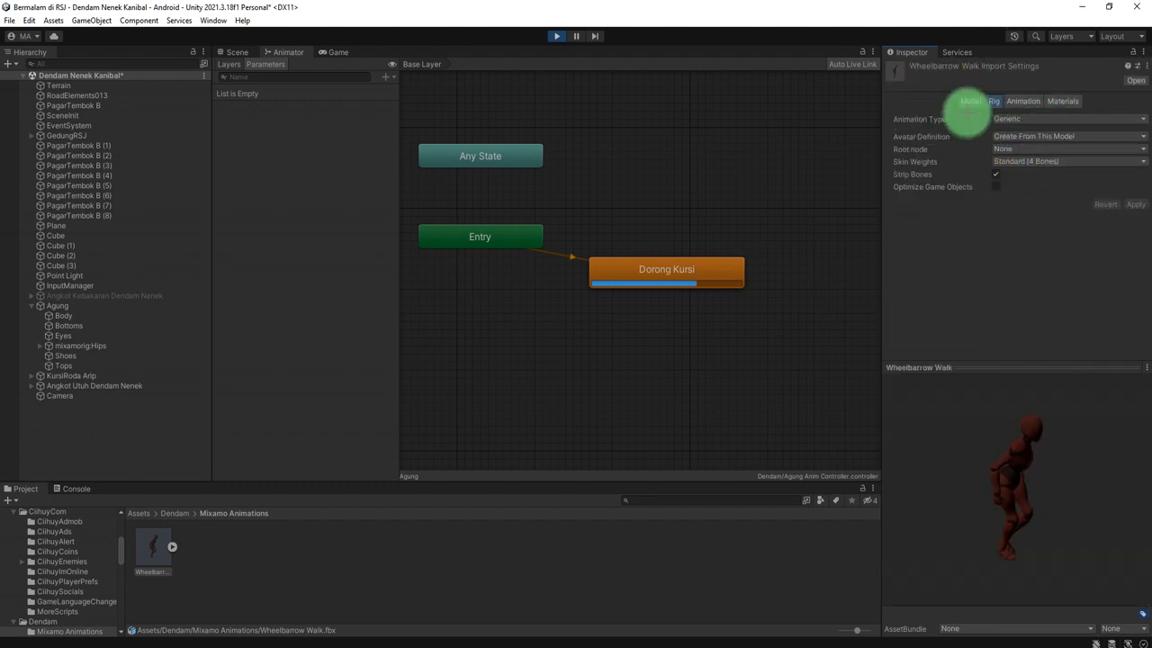
pyautogui.click(1065, 119)
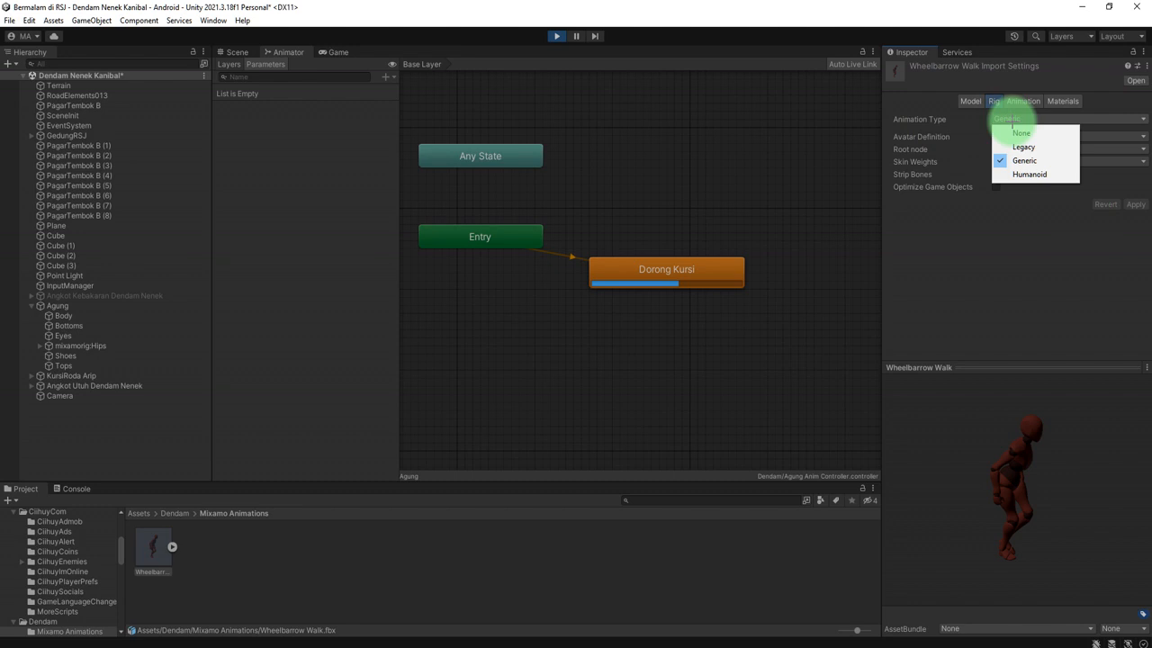
pyautogui.click(1029, 173)
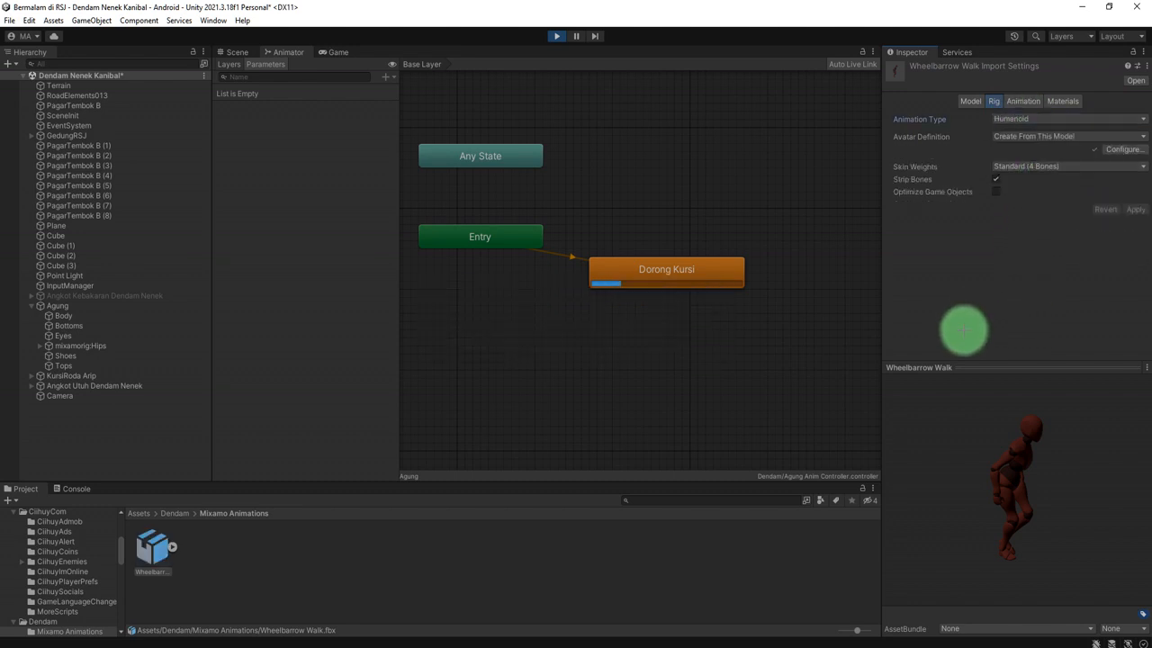
pyautogui.click(993, 101)
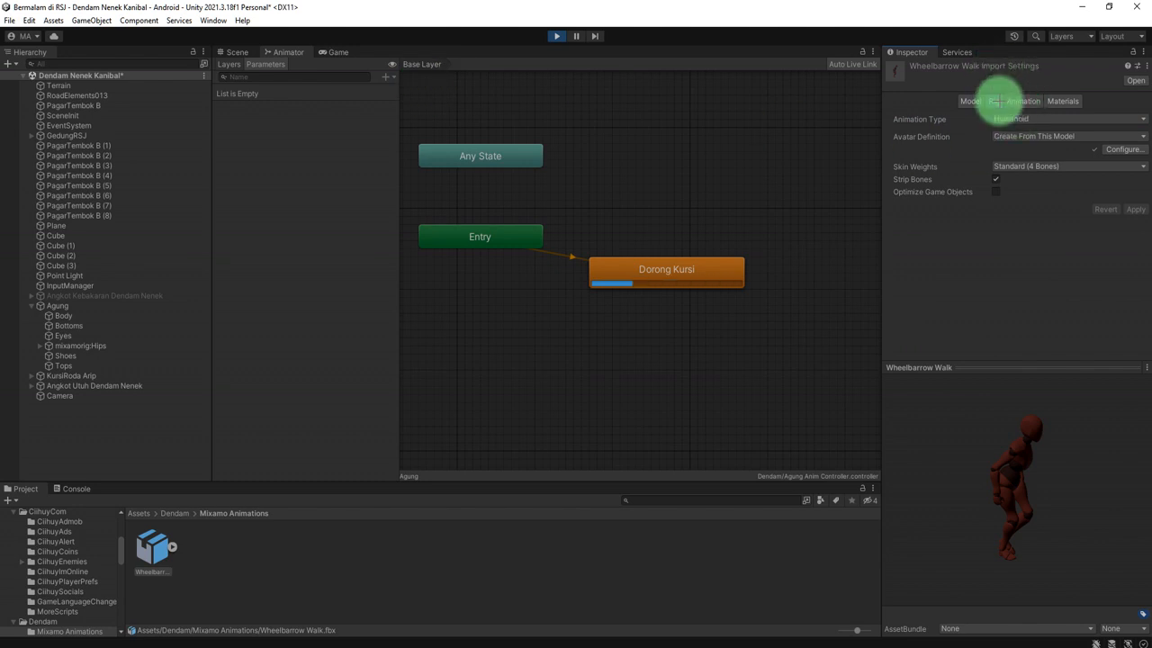
pyautogui.click(1022, 101)
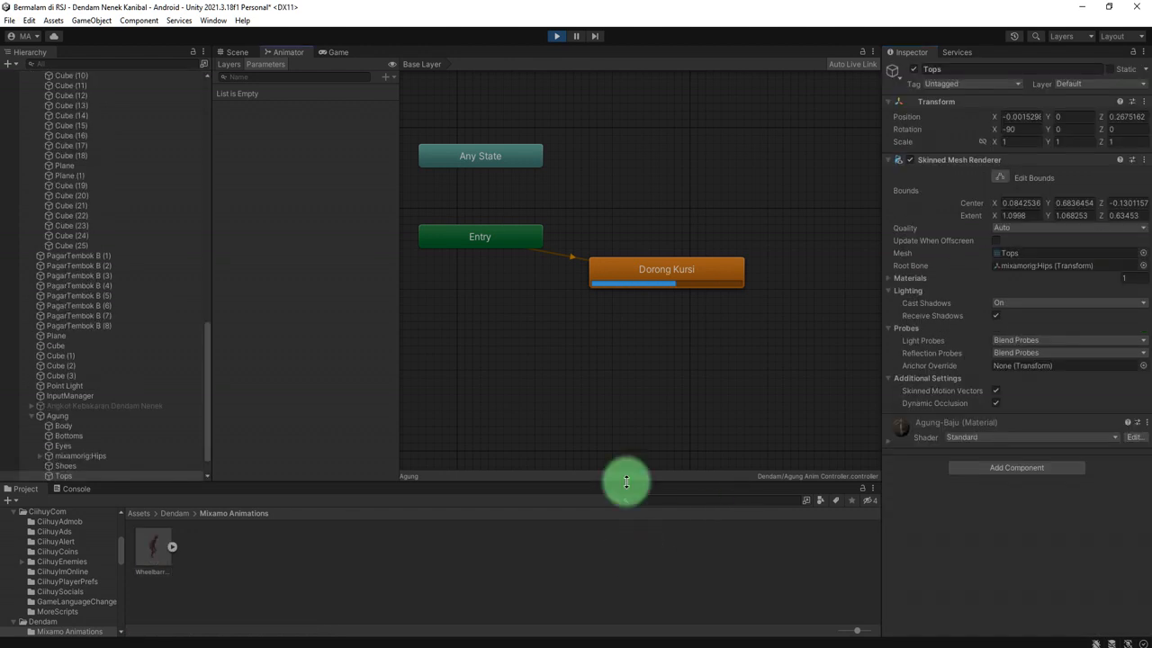
# Step: Check the character in the scene and review the walk clip's Humanoid rig settings
pyautogui.click(238, 50)
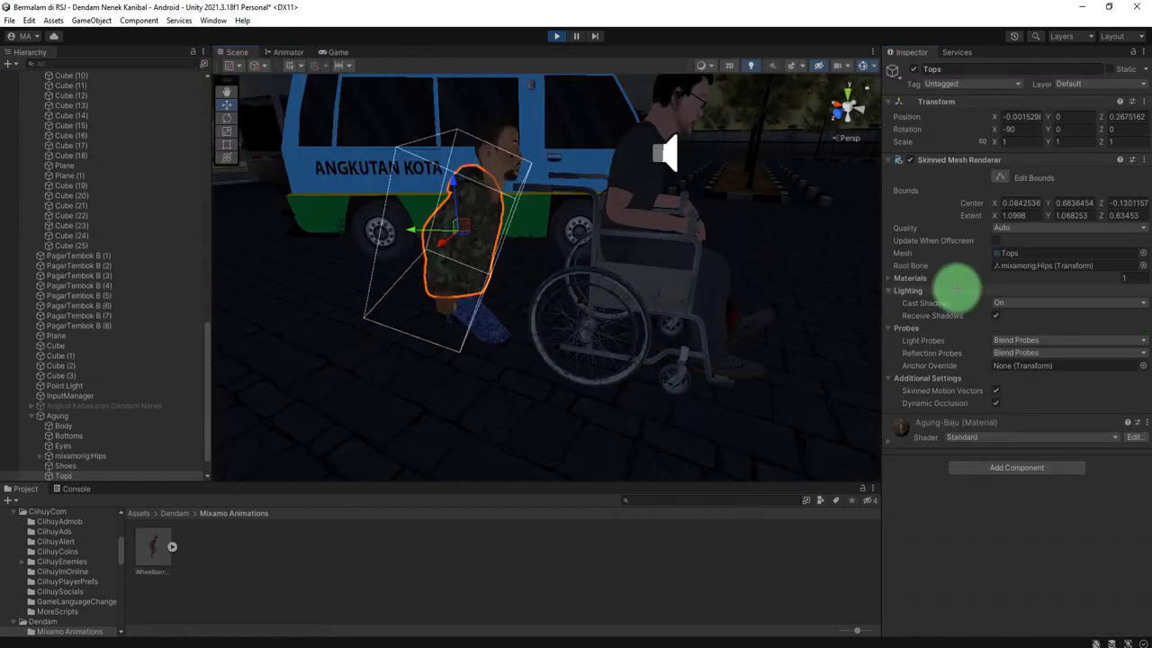
pyautogui.moveTo(957, 287); pyautogui.dragTo(421, 313)
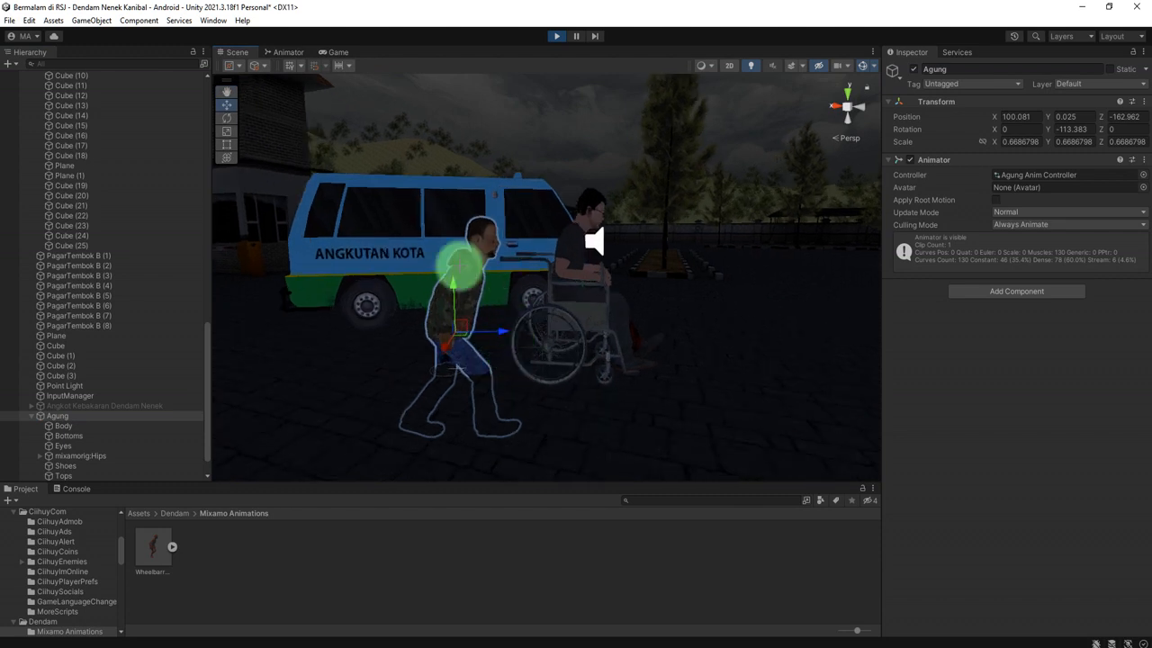
pyautogui.click(65, 424)
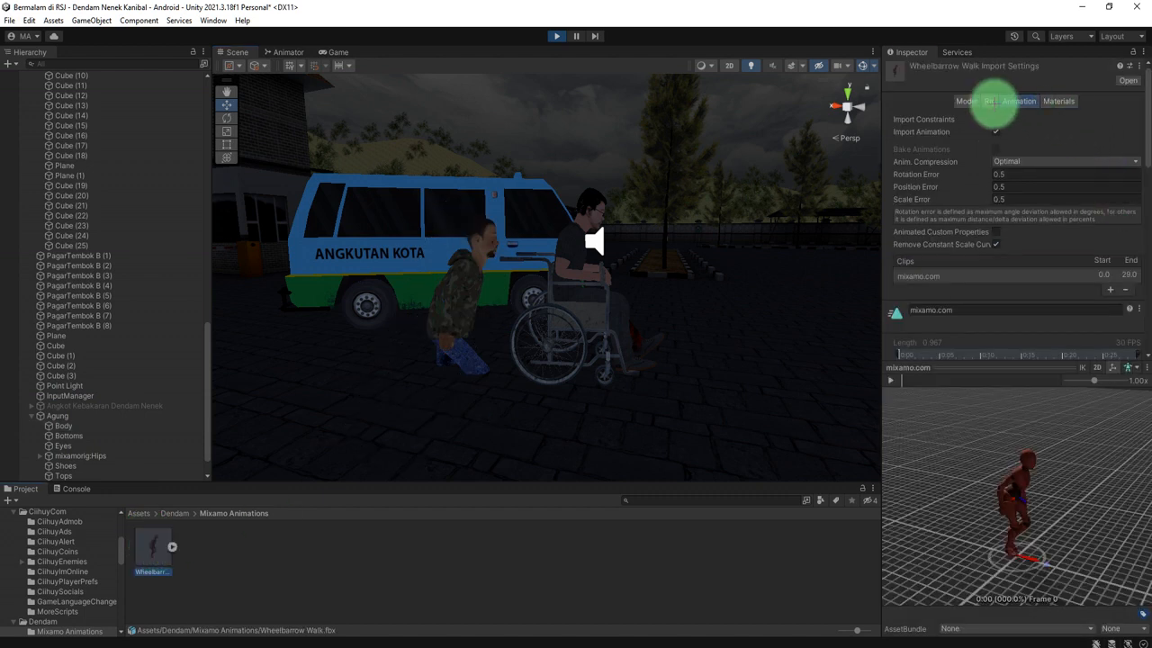
pyautogui.click(993, 101)
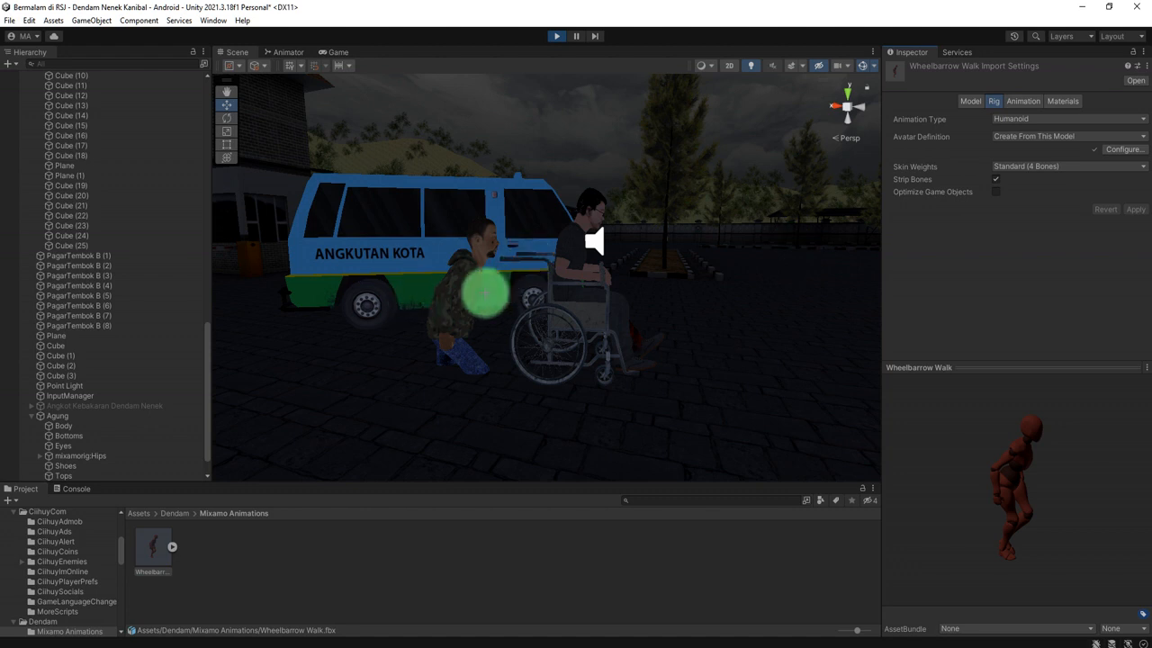
# Step: Set the Neutral Idle character model's rig animation type to Humanoid and apply it
pyautogui.click(63, 475)
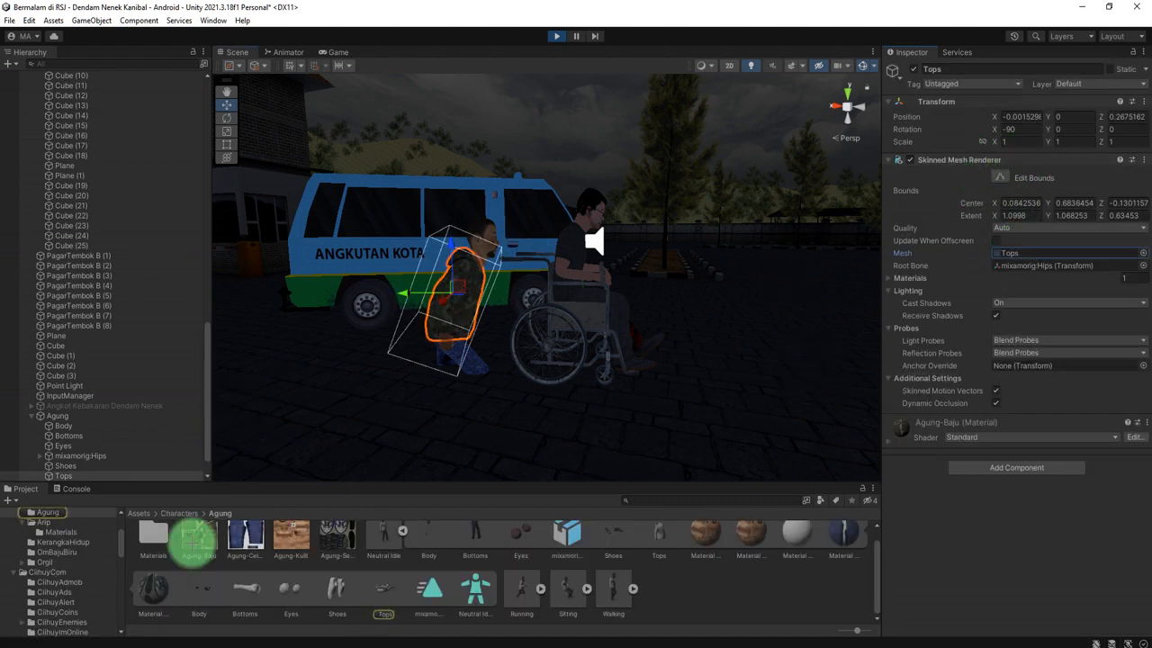
pyautogui.click(382, 544)
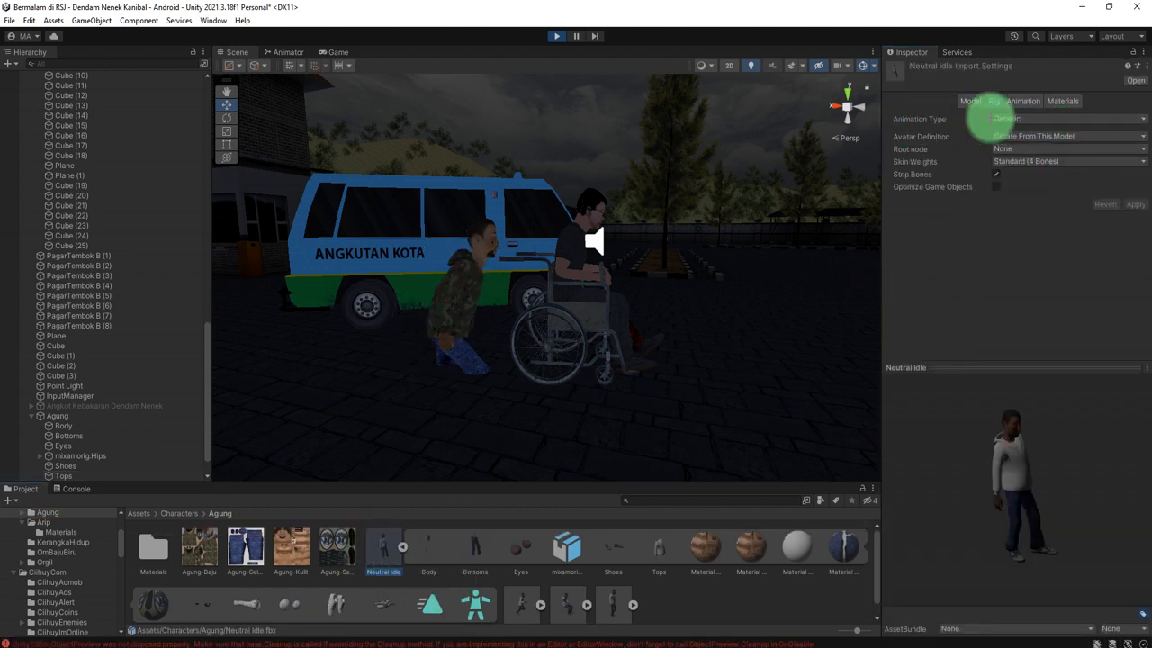
pyautogui.click(1065, 119)
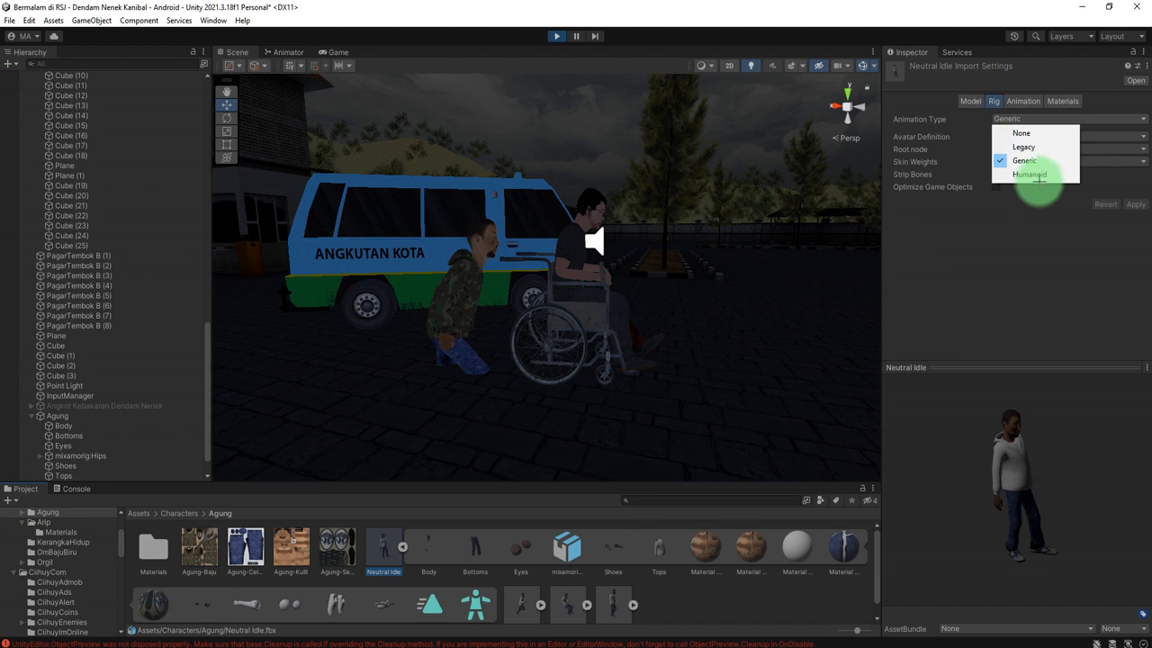
pyautogui.click(1029, 173)
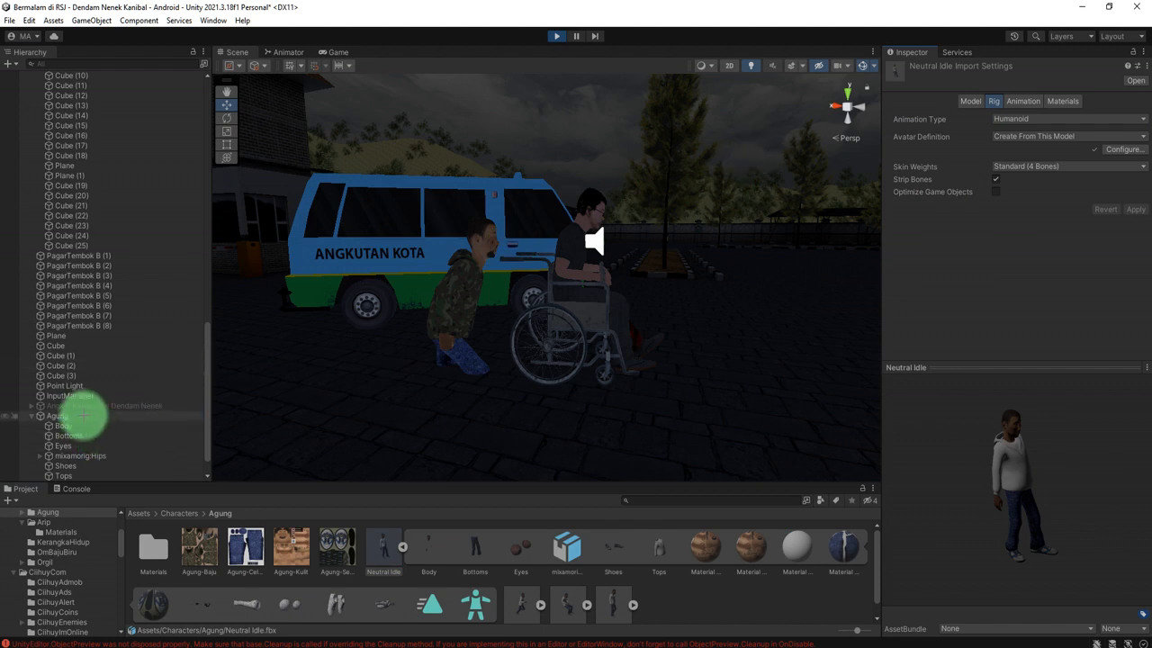
pyautogui.click(58, 414)
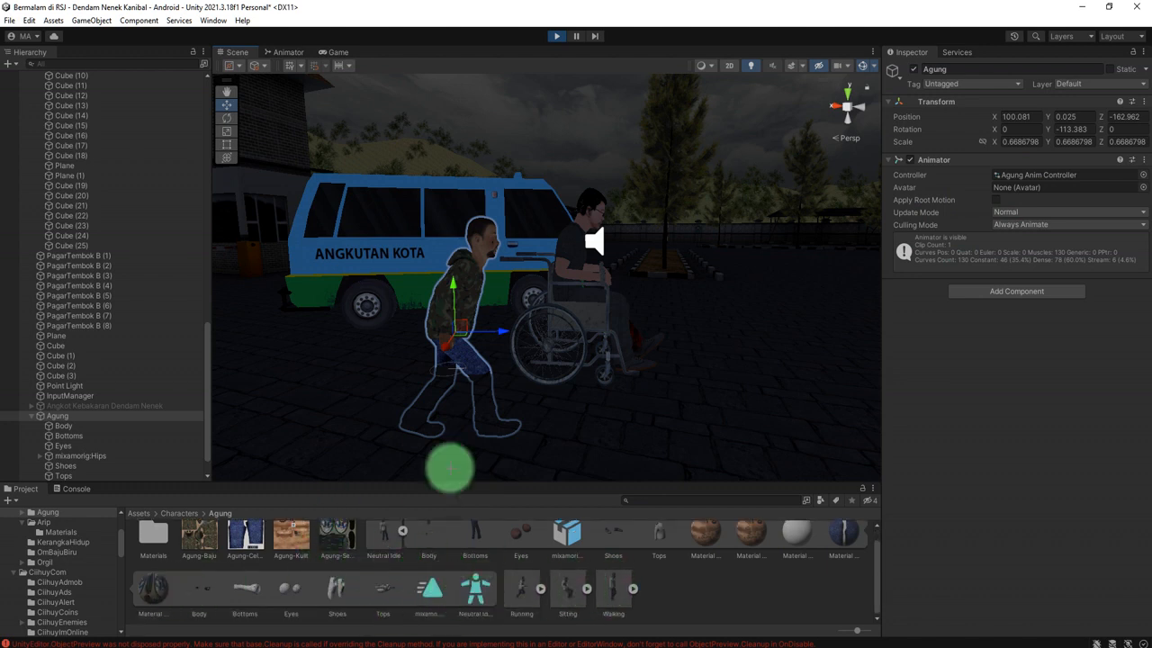
pyautogui.click(475, 590)
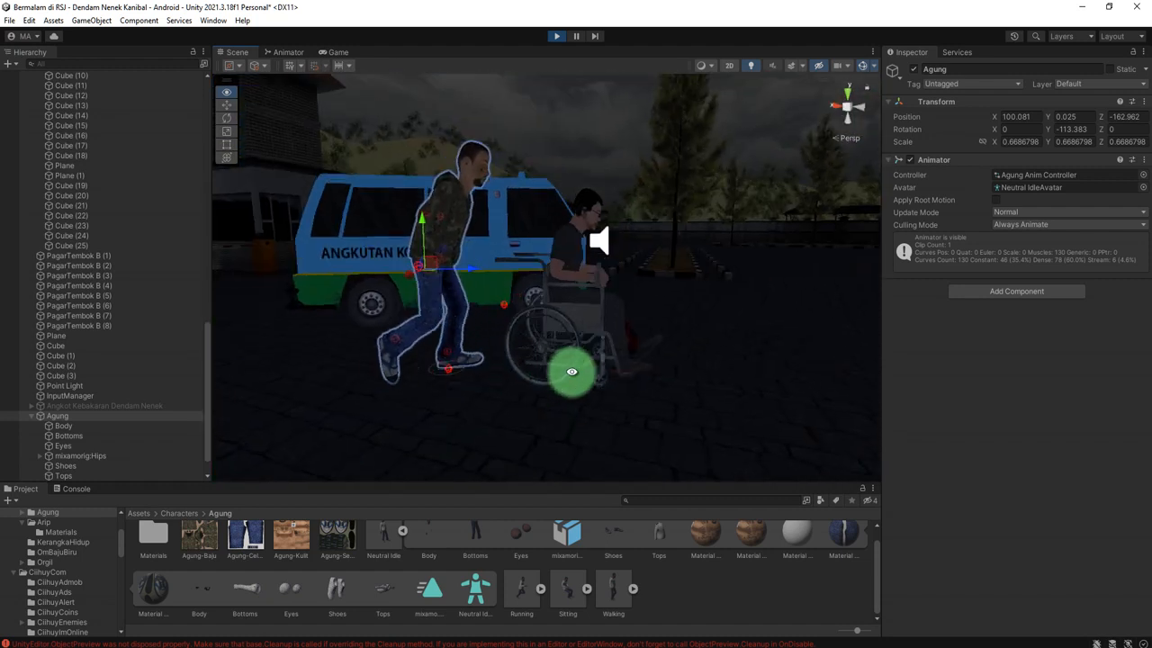
# Step: Confirm the character stands on the ground and the Neutral Idle model uses the Humanoid avatar
pyautogui.moveTo(572, 370); pyautogui.dragTo(646, 369)
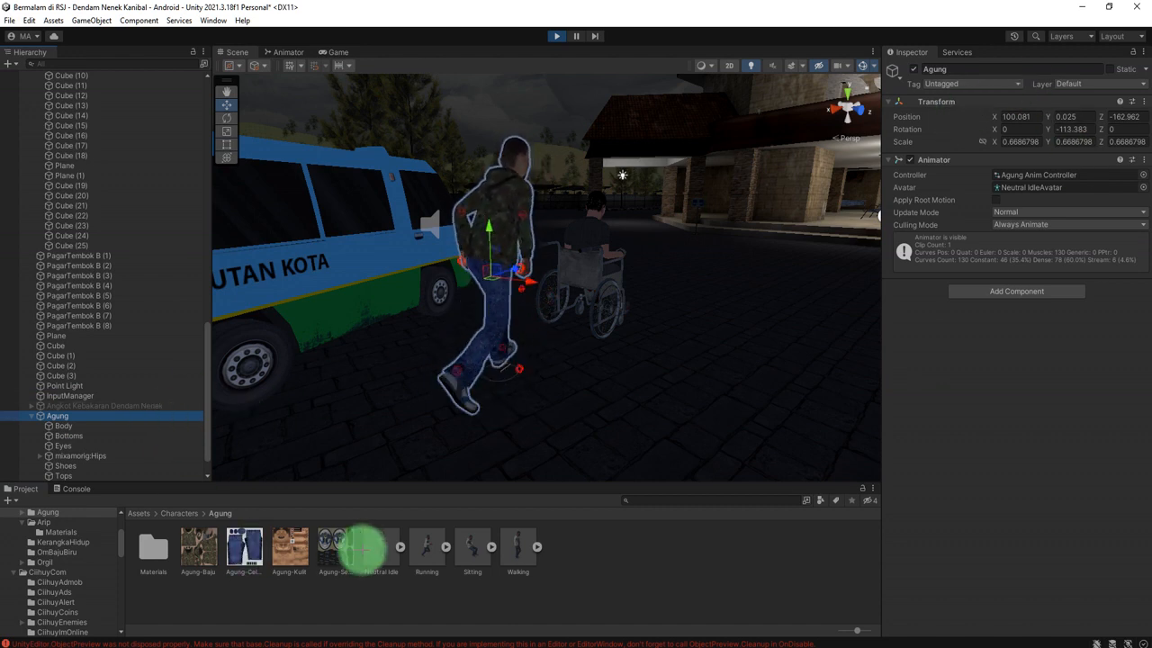
pyautogui.click(379, 547)
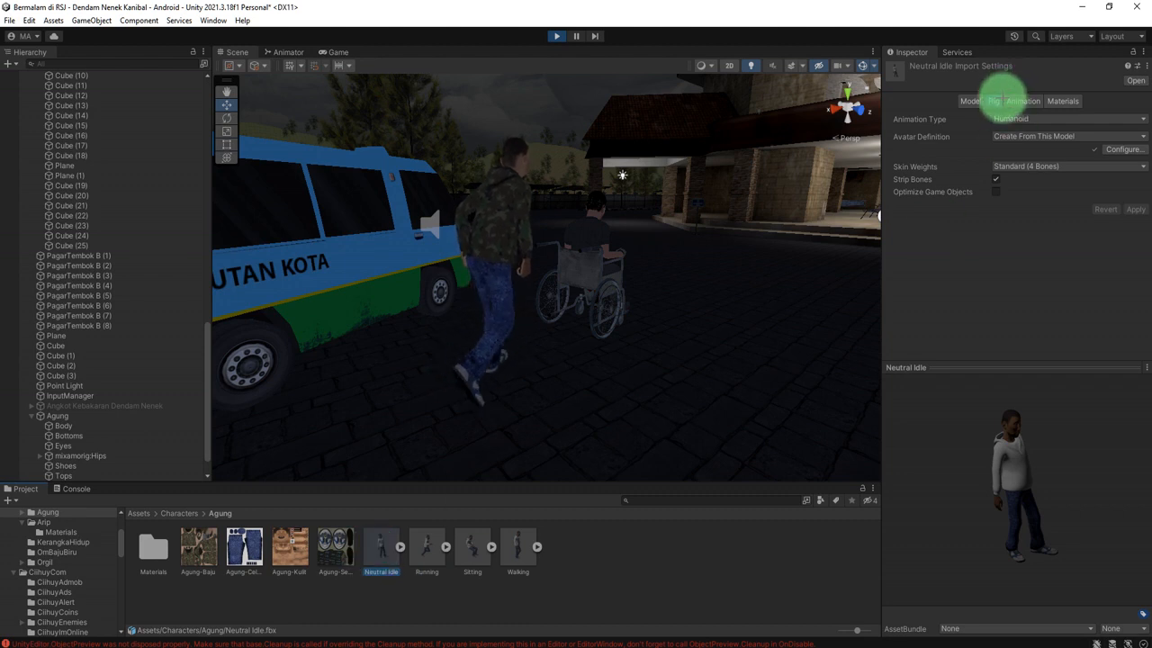
pyautogui.click(1066, 119)
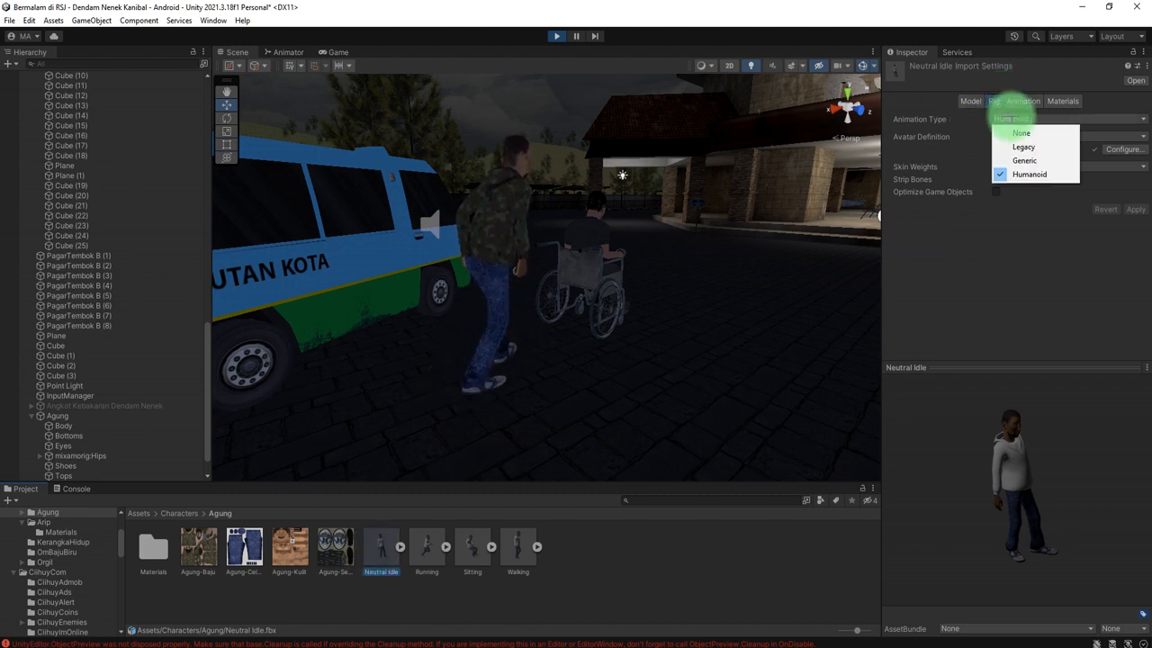
pyautogui.click(1029, 173)
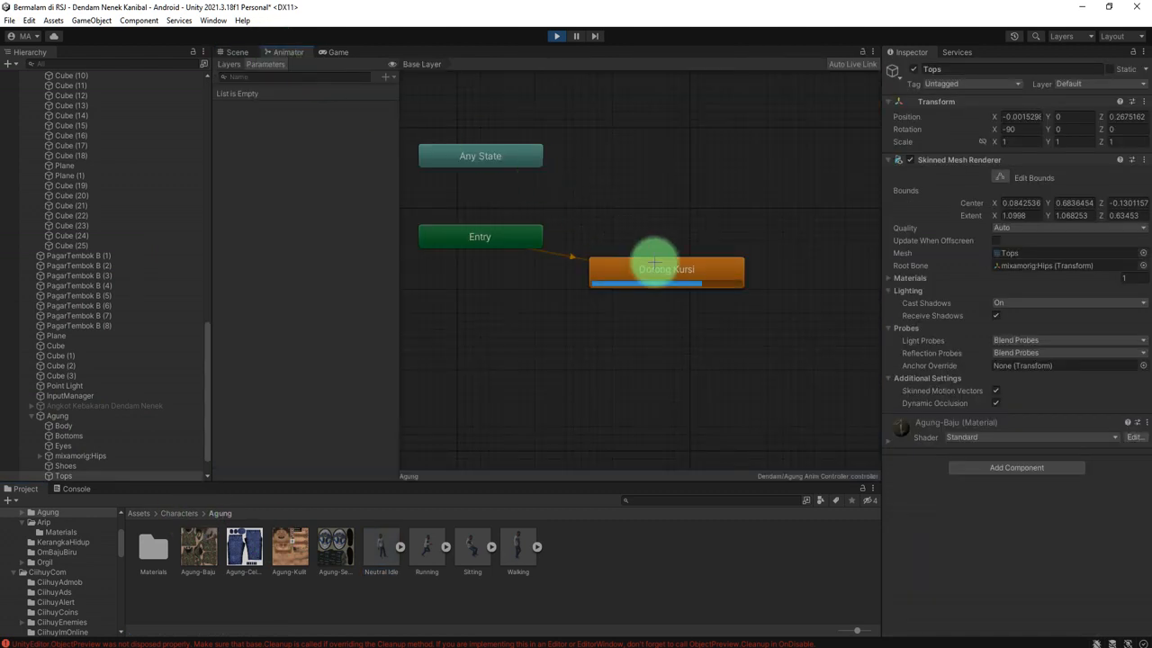
# Step: Review the Wheelbarrow Walk asset's rig settings again
pyautogui.click(153, 547)
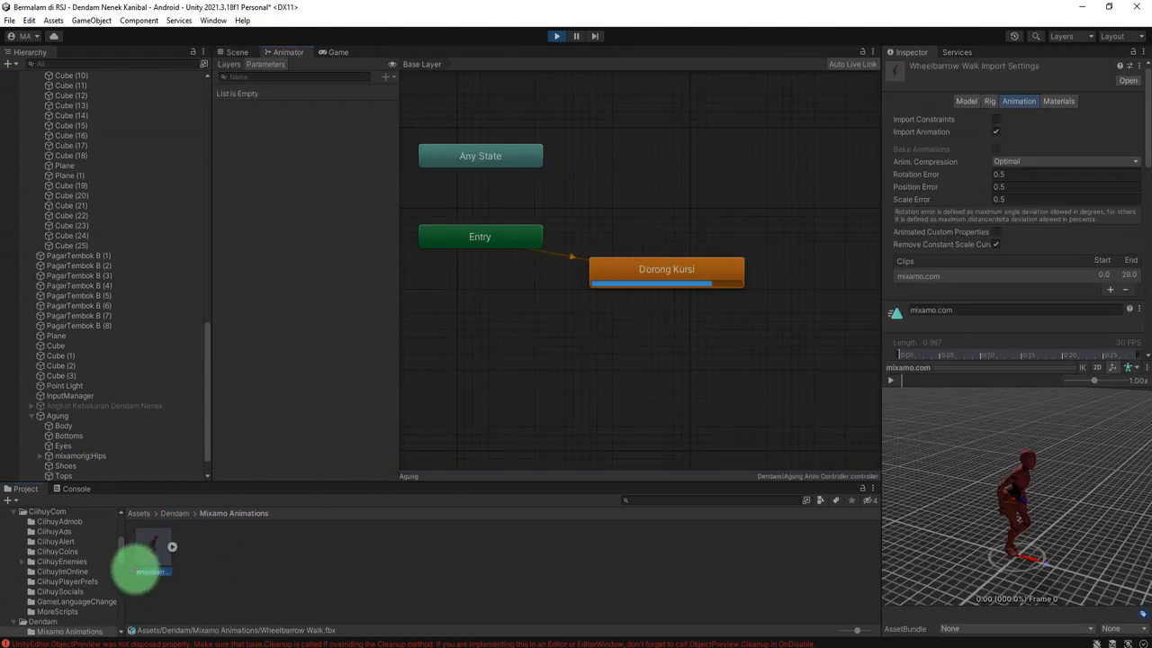
pyautogui.click(994, 100)
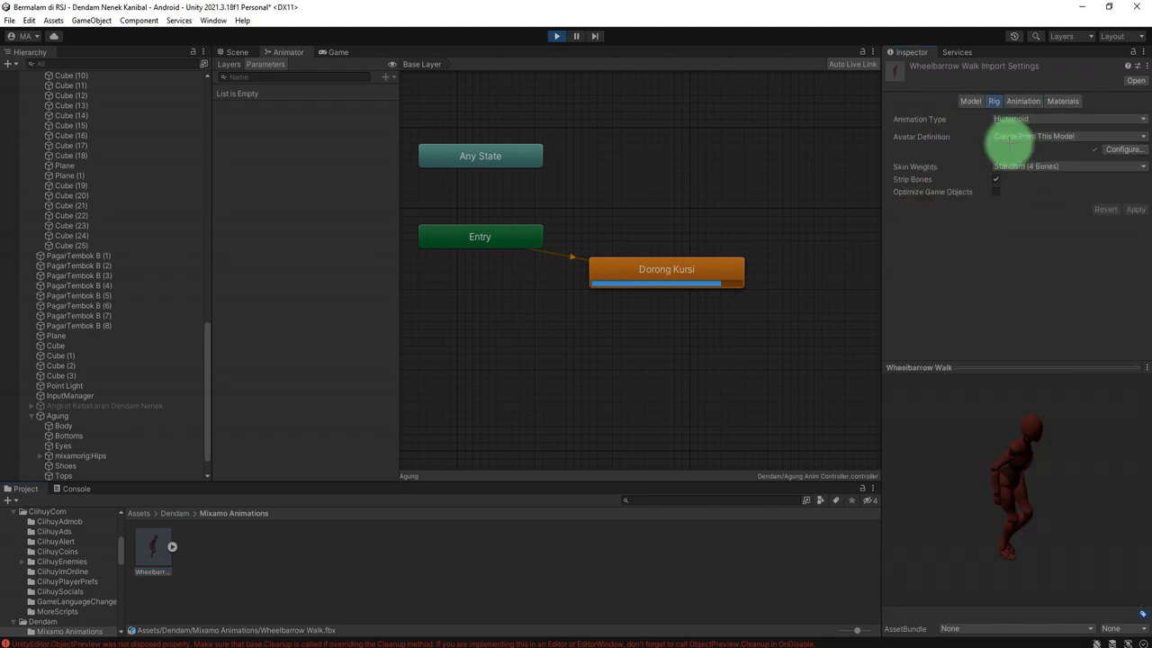